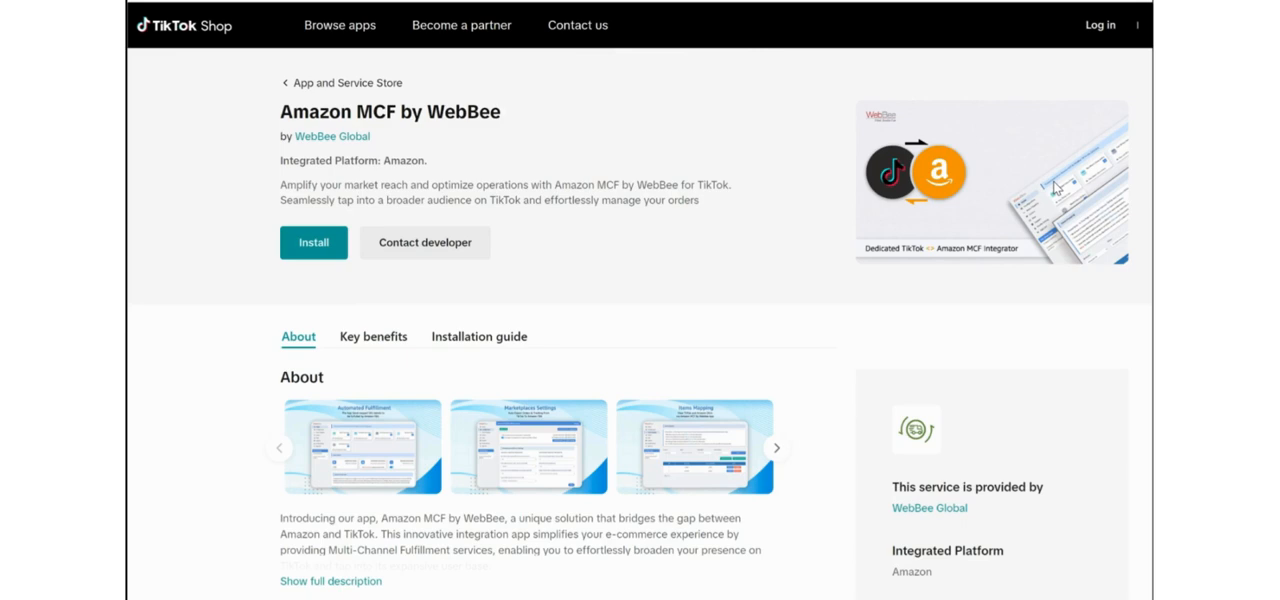
mouse_move(474, 8)
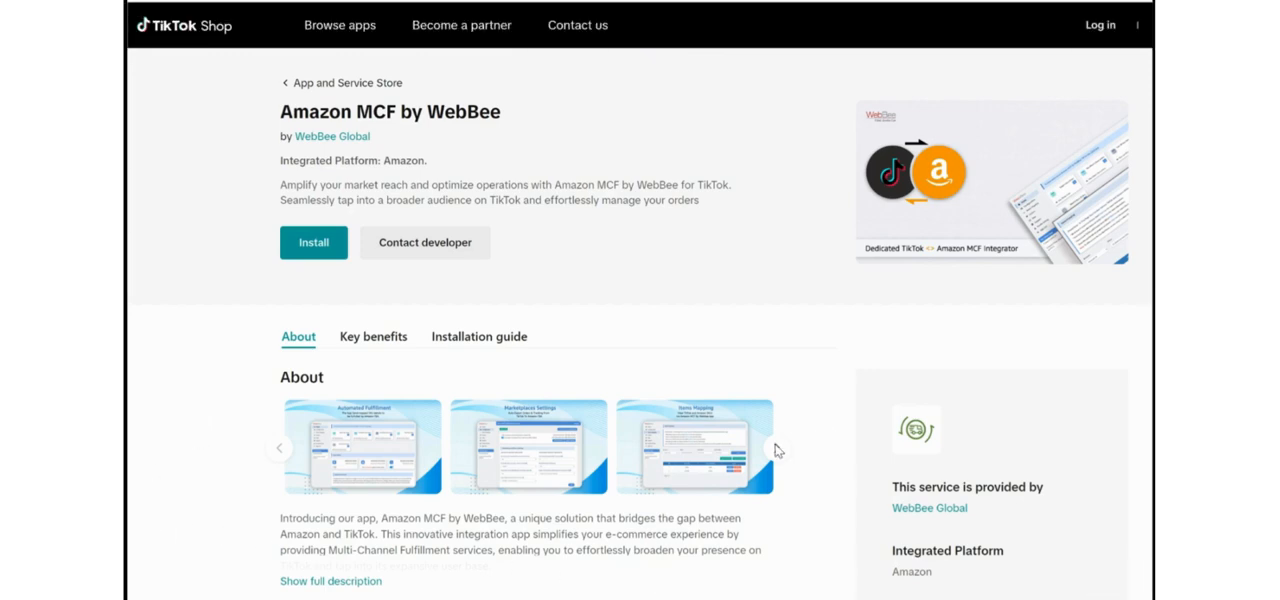
Step: Install the Amazon MCF by WebBee app, reaching the account registration form
click(312, 242)
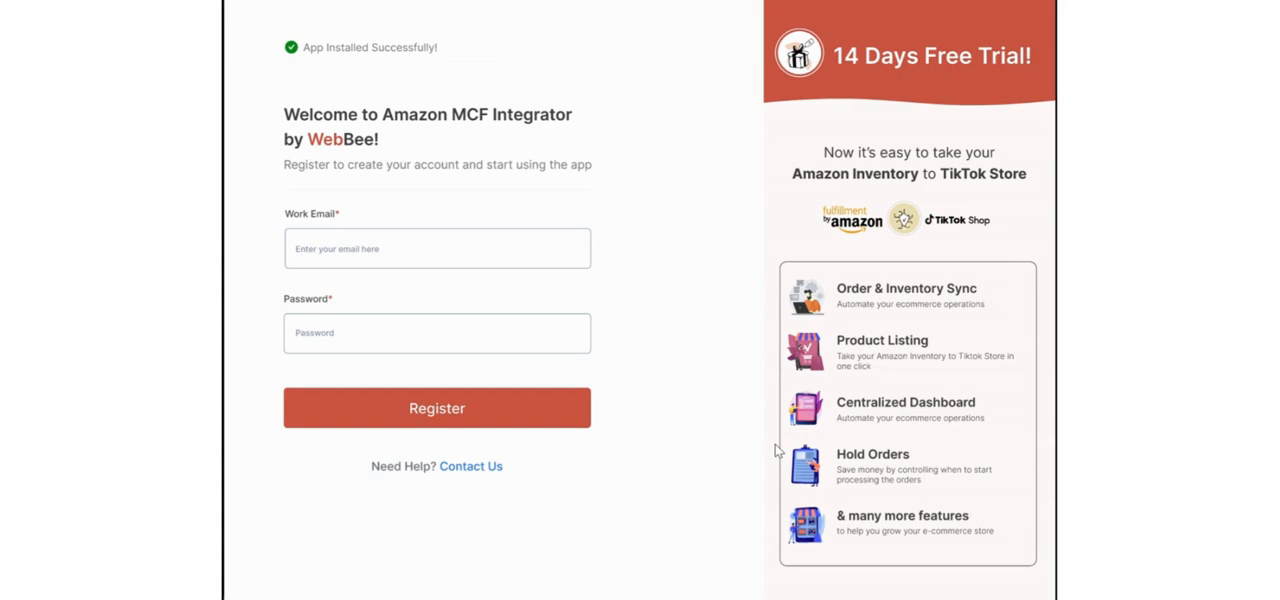
Step: Register the new account and land on the Connect Amazon Marketplace step (Amazon-US)
click(436, 408)
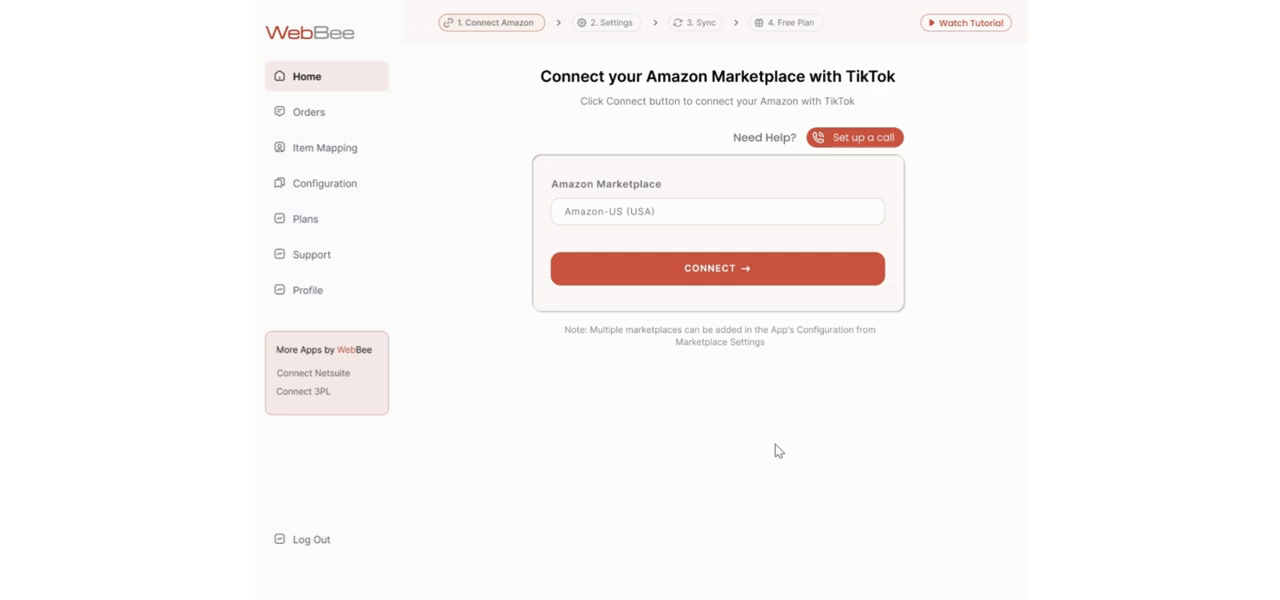
click(716, 268)
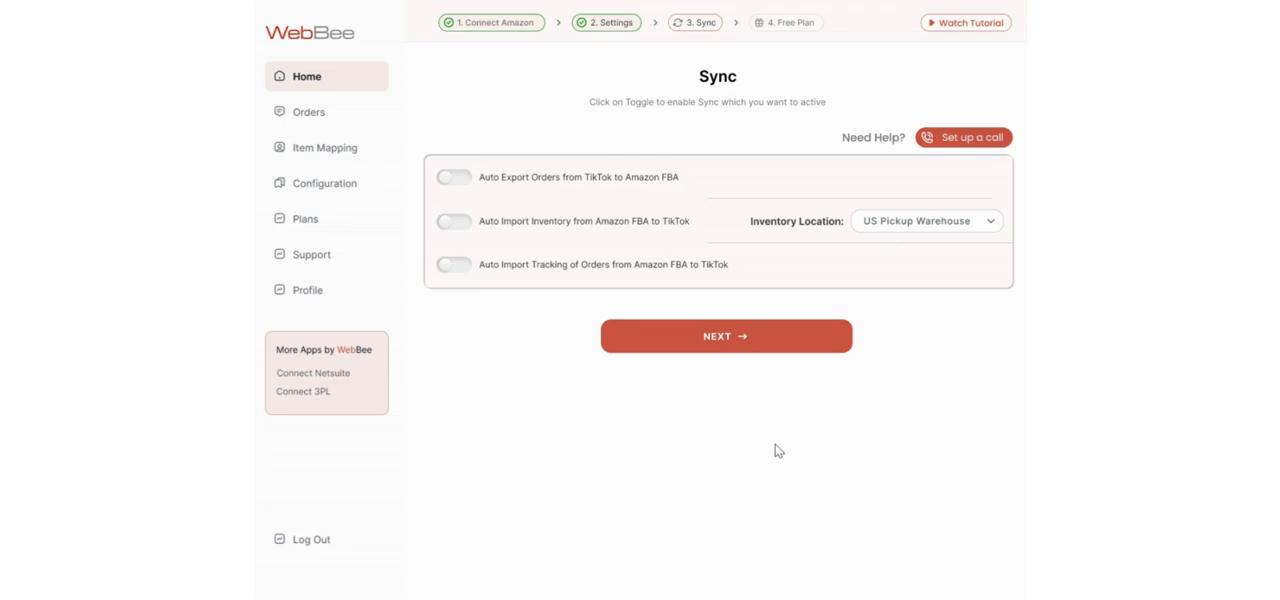
Step: Finish sync setup and dismiss the free-trial offer to show the dashboard syncing stats
click(724, 336)
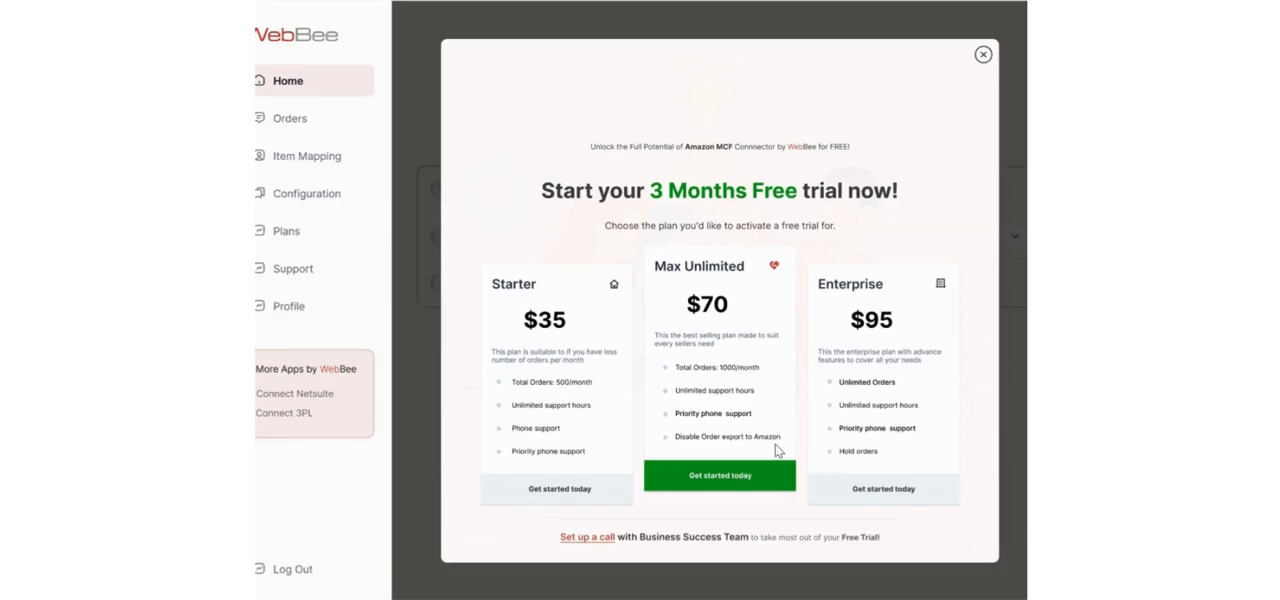
click(982, 54)
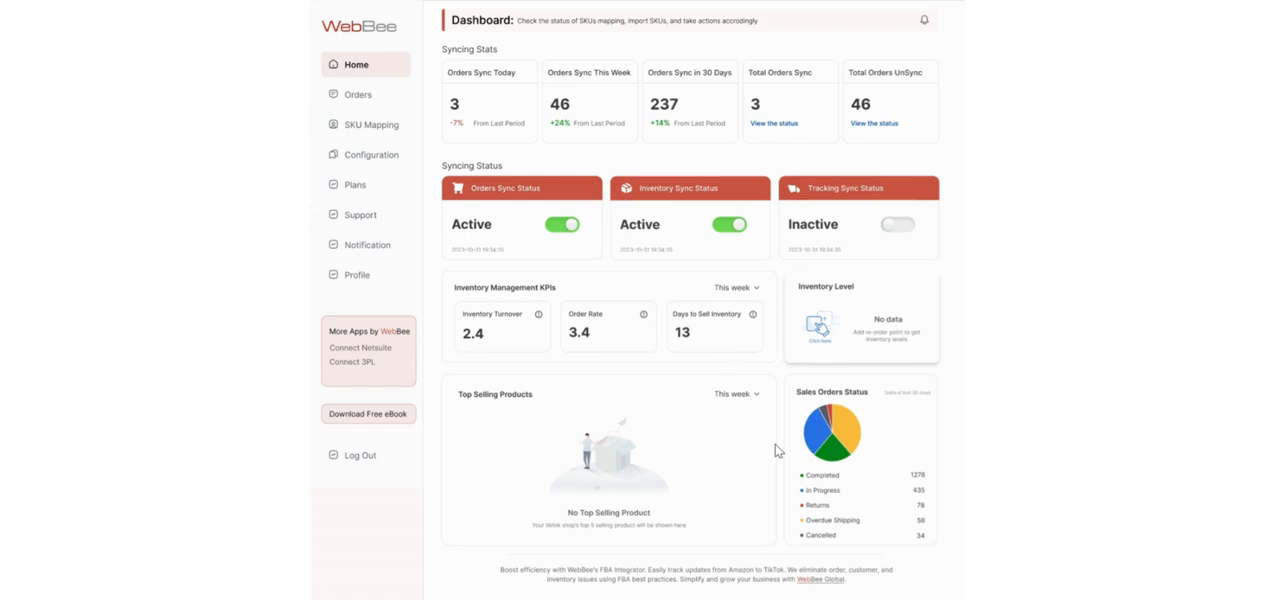